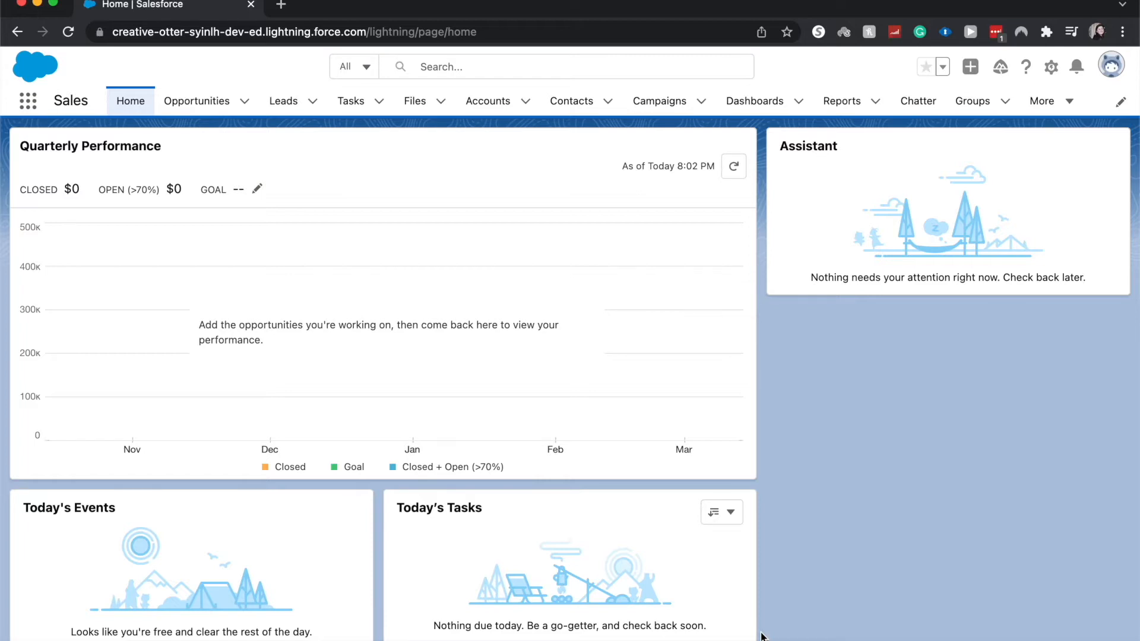
{"action": "mouse_move", "coordinate": [981, 603]}
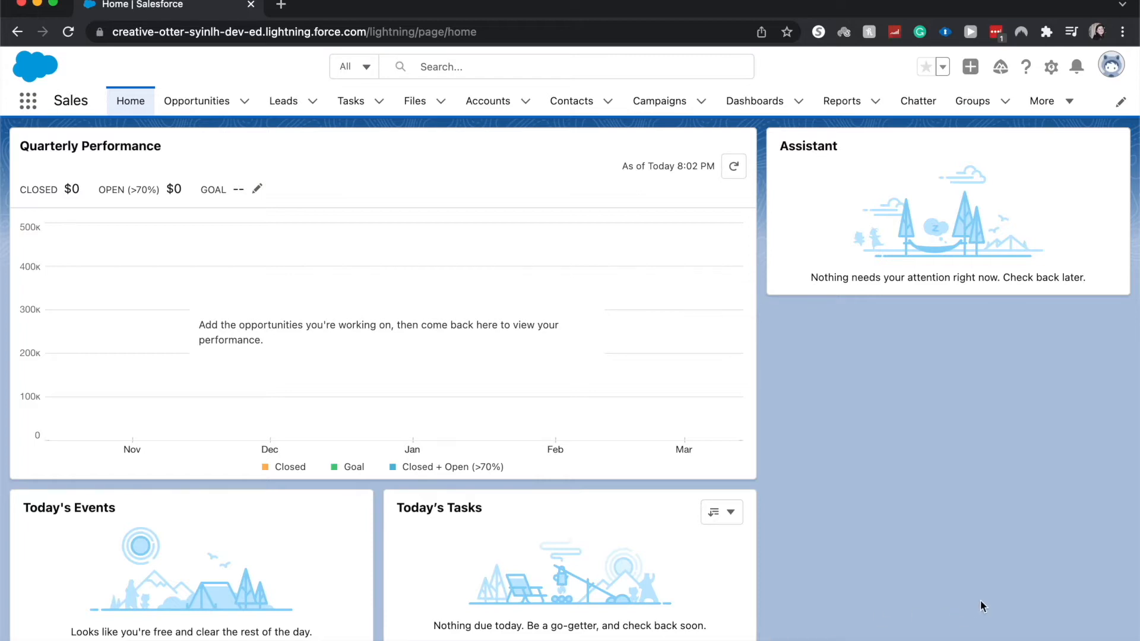
{"action": "mouse_move", "coordinate": [740, 345]}
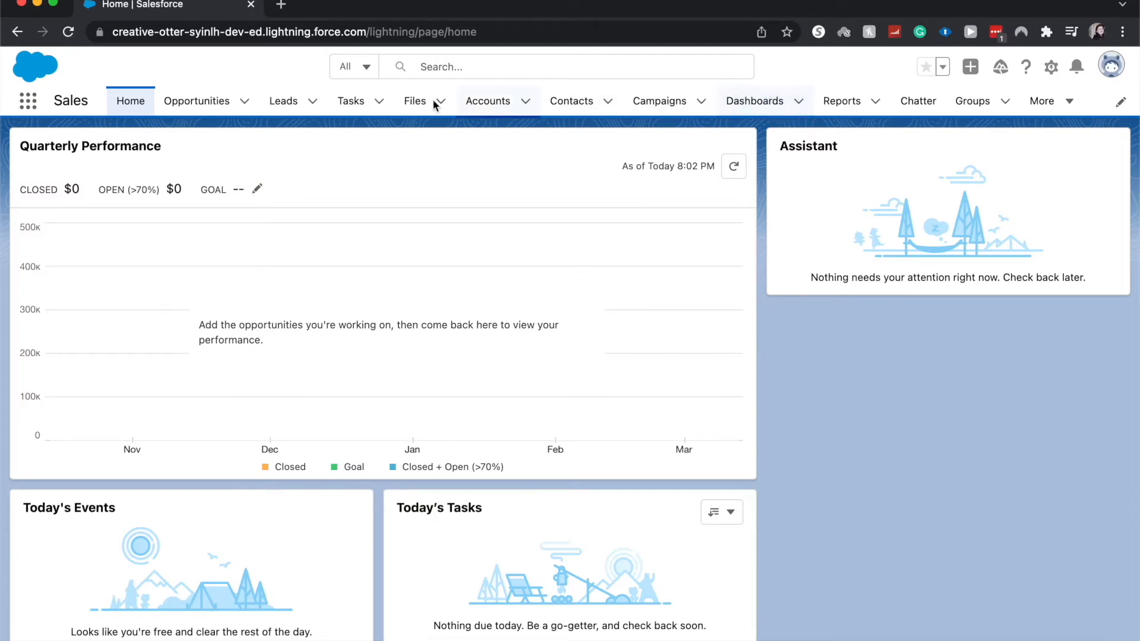
{"action": "mouse_move", "coordinate": [714, 102]}
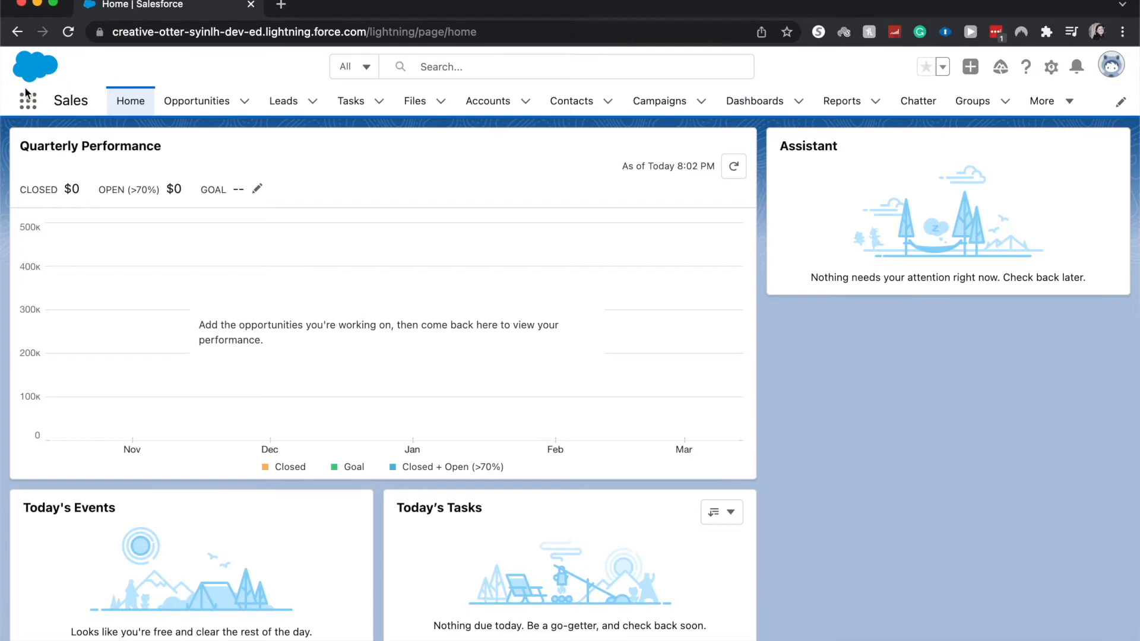
- Reach Dashboards via the App Launcher ('da') and list the three private dashboards
{"action": "left_click", "coordinate": [28, 99]}
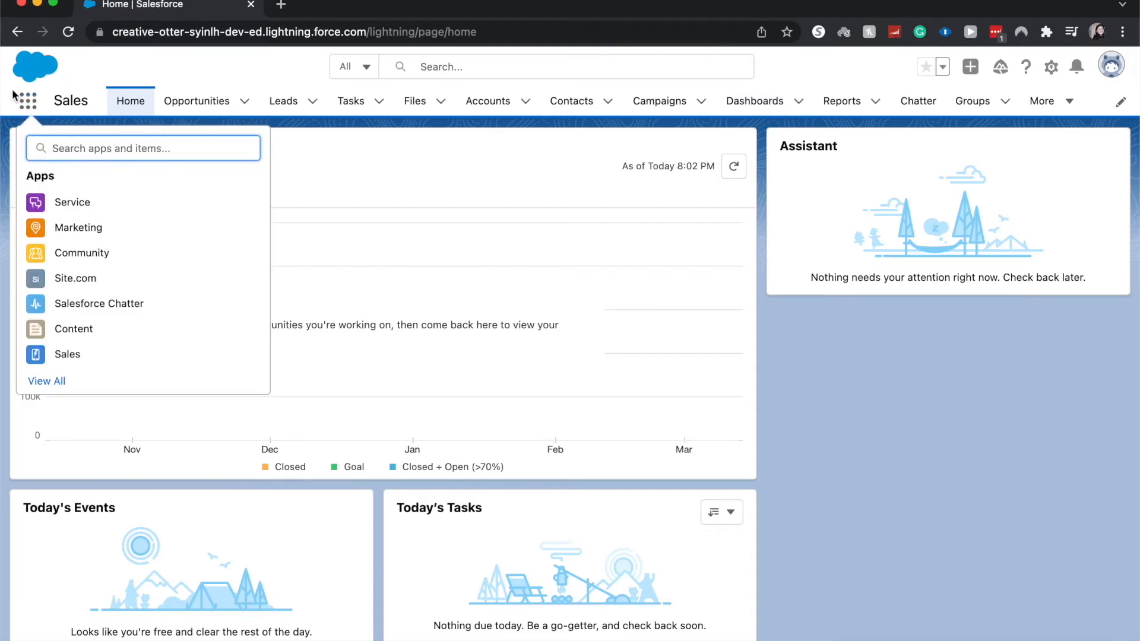
{"action": "type", "text": "da"}
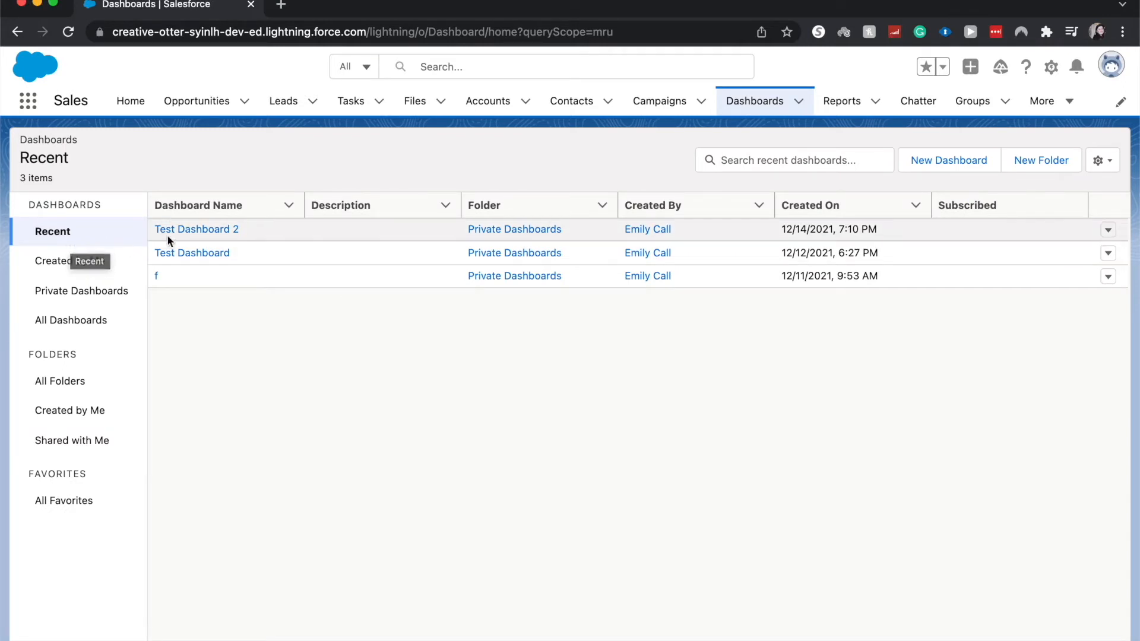
{"action": "mouse_move", "coordinate": [180, 229]}
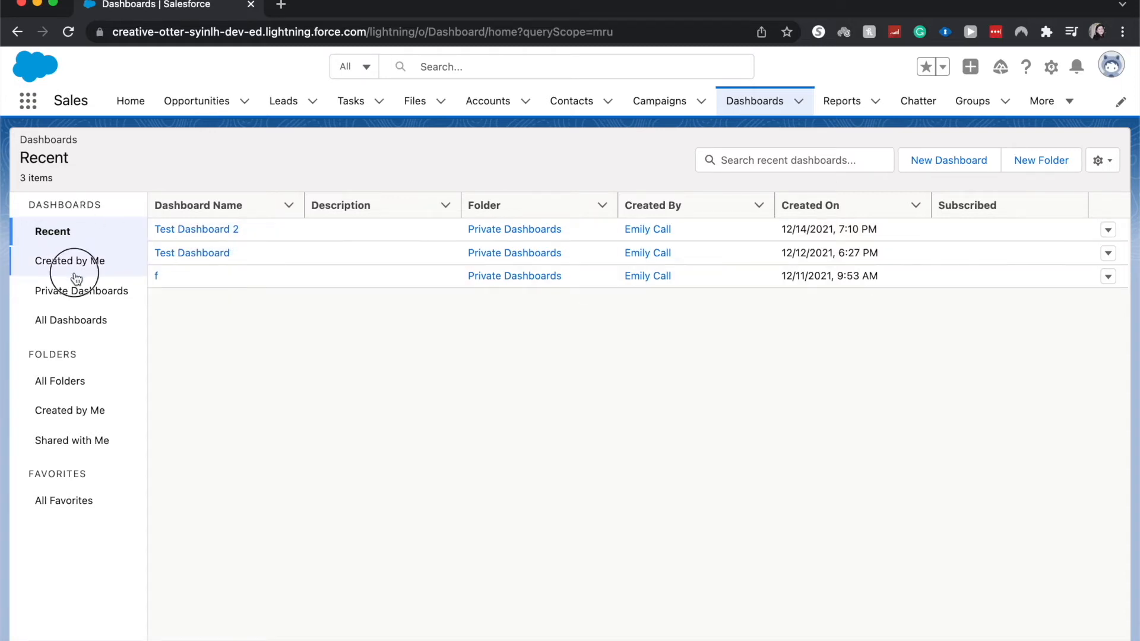
{"action": "left_click", "coordinate": [83, 291]}
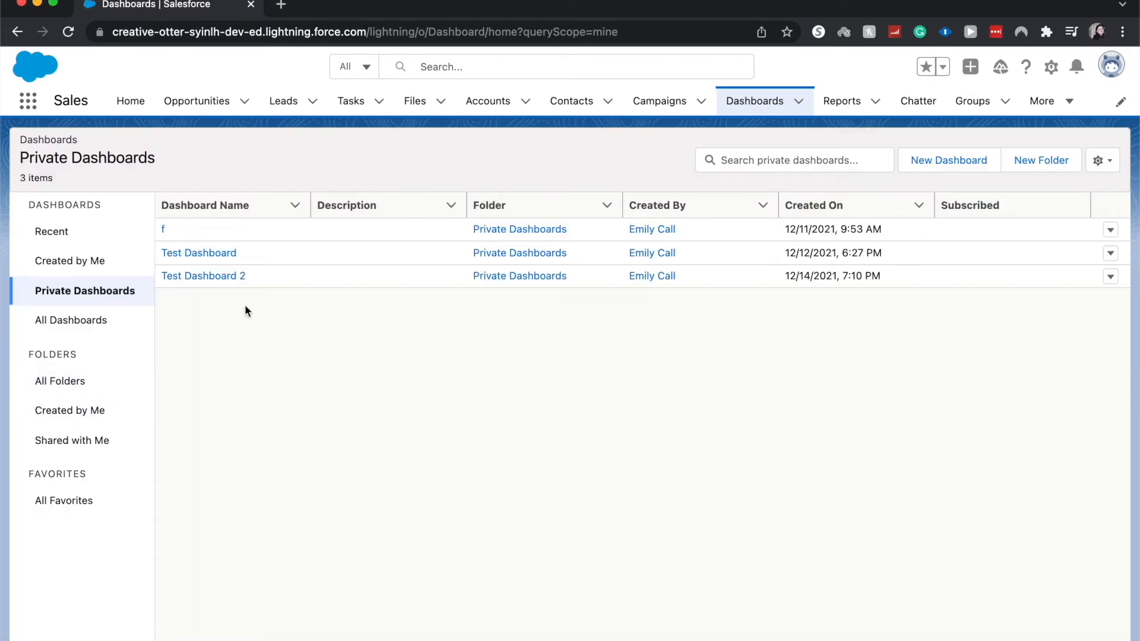
{"action": "mouse_move", "coordinate": [225, 278]}
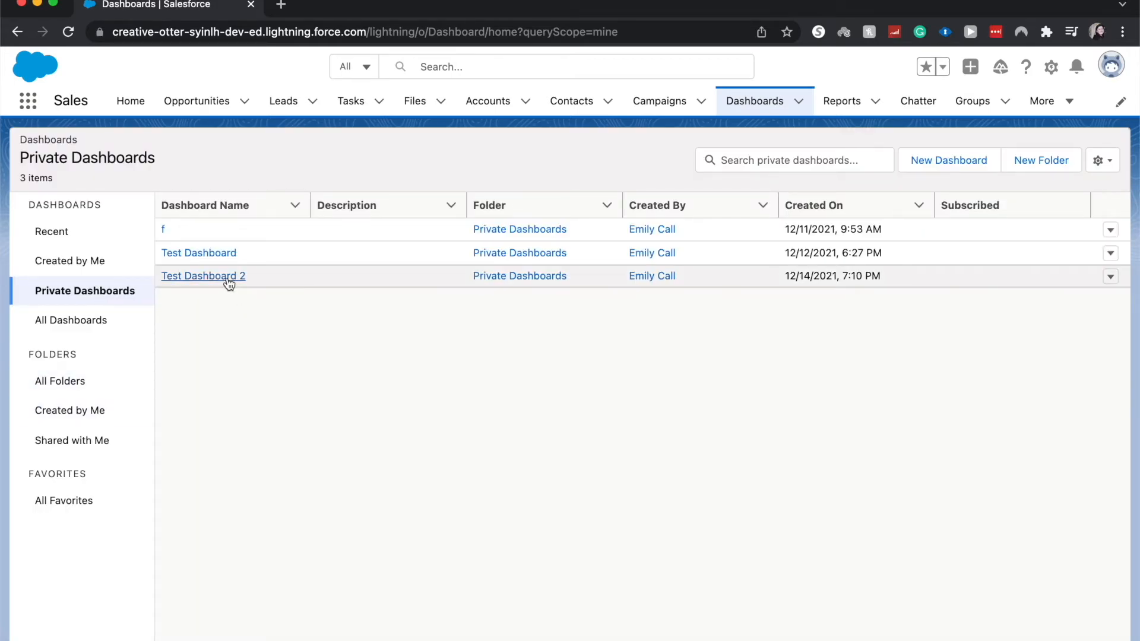
- Bring up Test Dashboard 2 with its stacked bar, line and funnel charts
{"action": "left_click", "coordinate": [203, 275]}
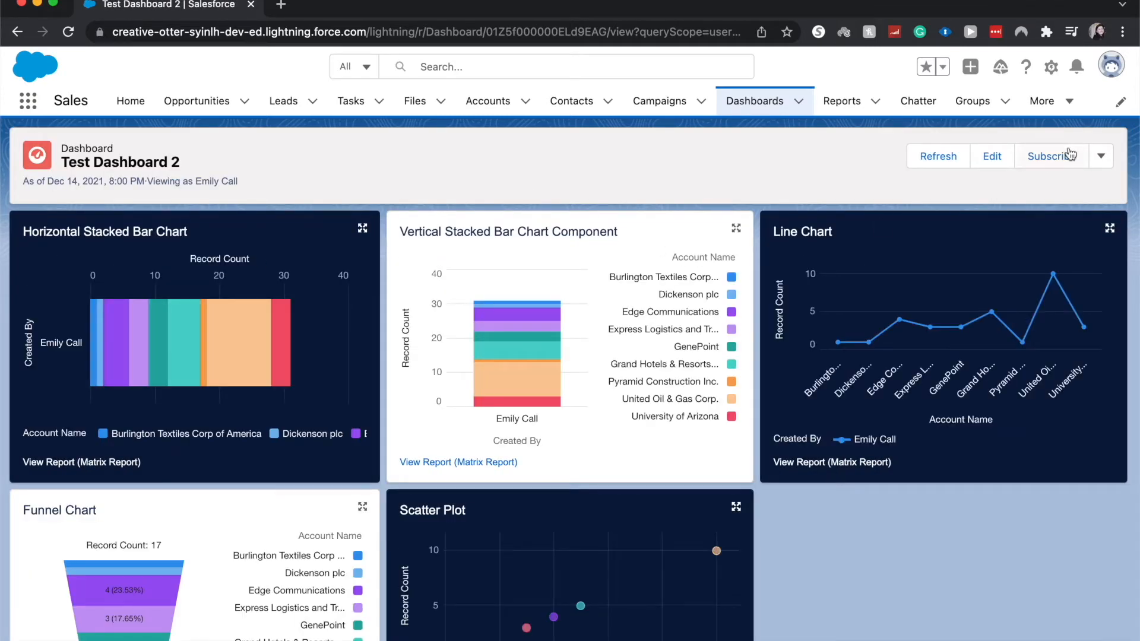
{"action": "mouse_move", "coordinate": [1069, 160]}
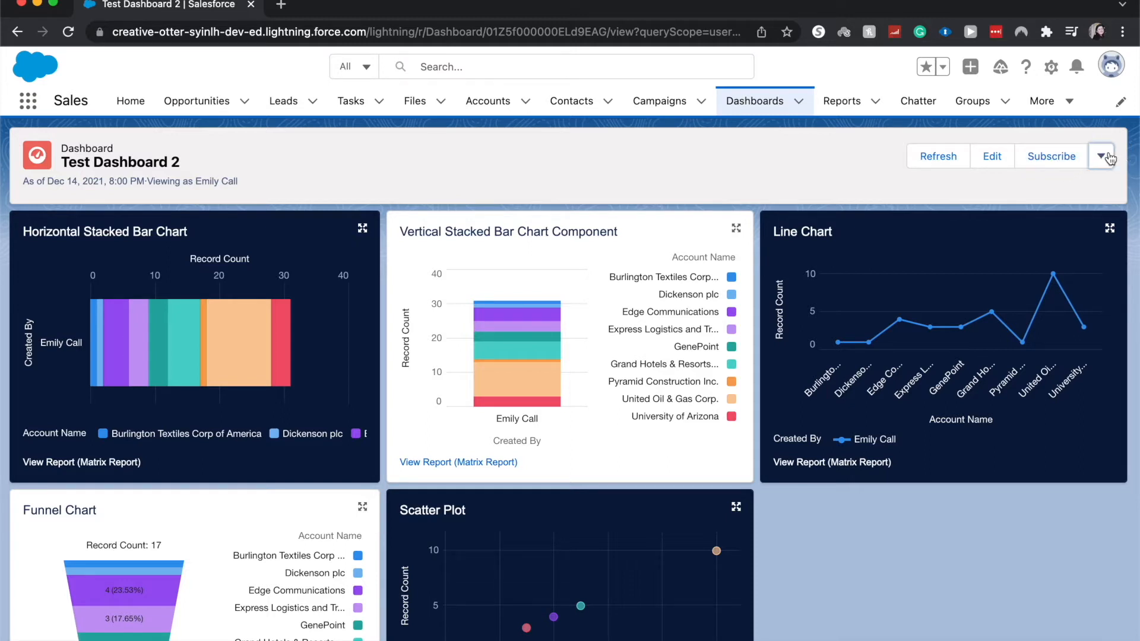
{"action": "left_click", "coordinate": [1102, 157]}
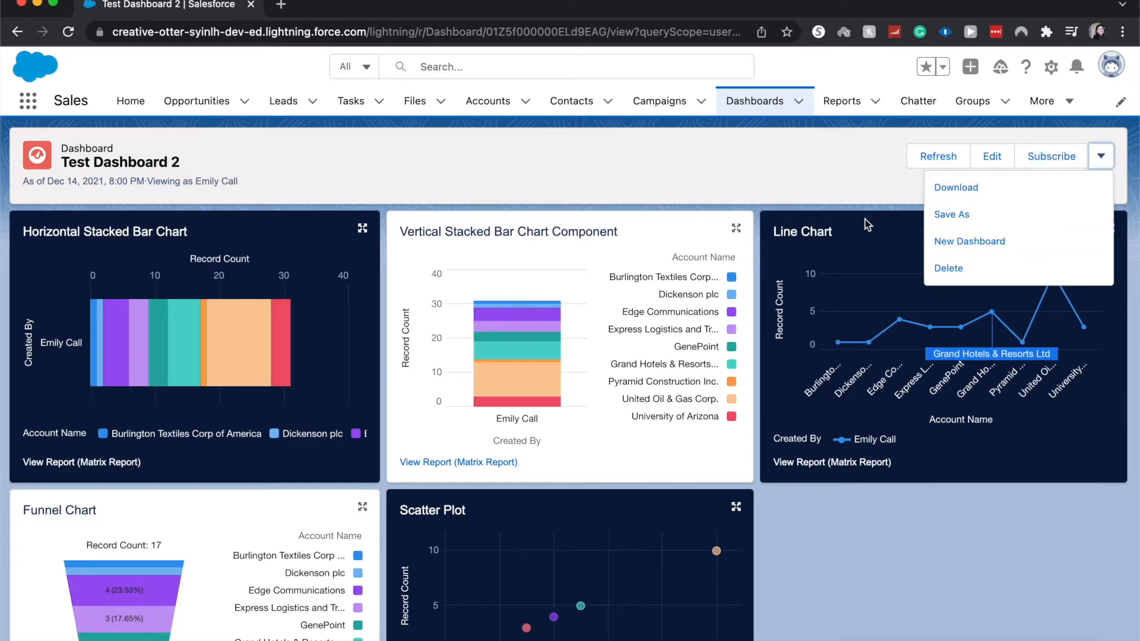
{"action": "left_click", "coordinate": [1051, 157]}
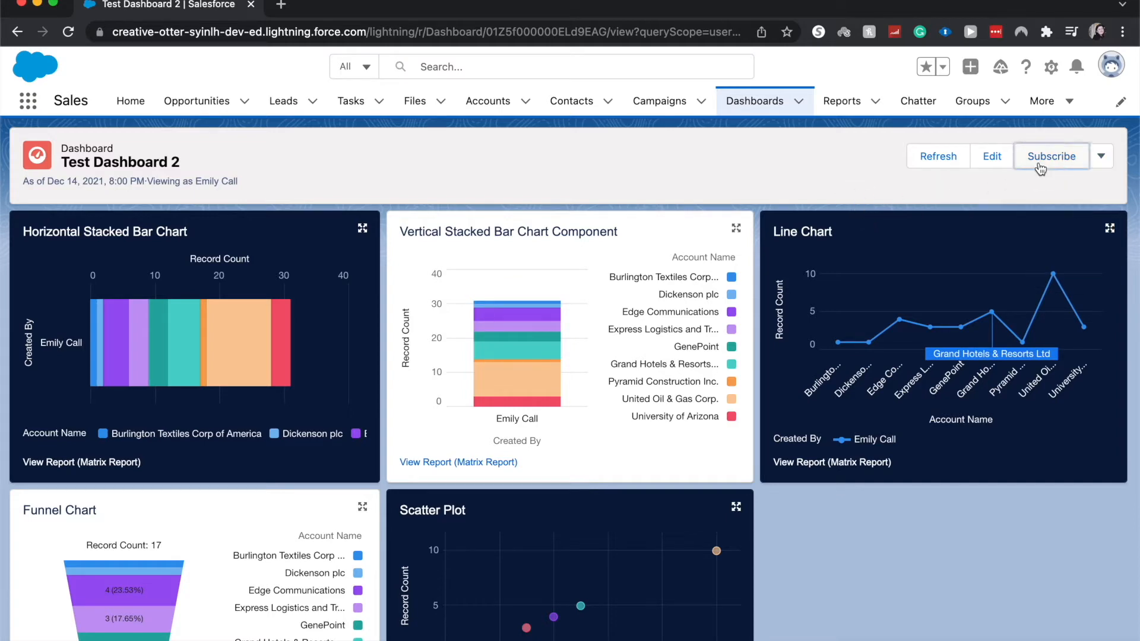
- Start a subscription for Test Dashboard 2 on a monthly schedule with relative repeat
{"action": "left_click", "coordinate": [1053, 157]}
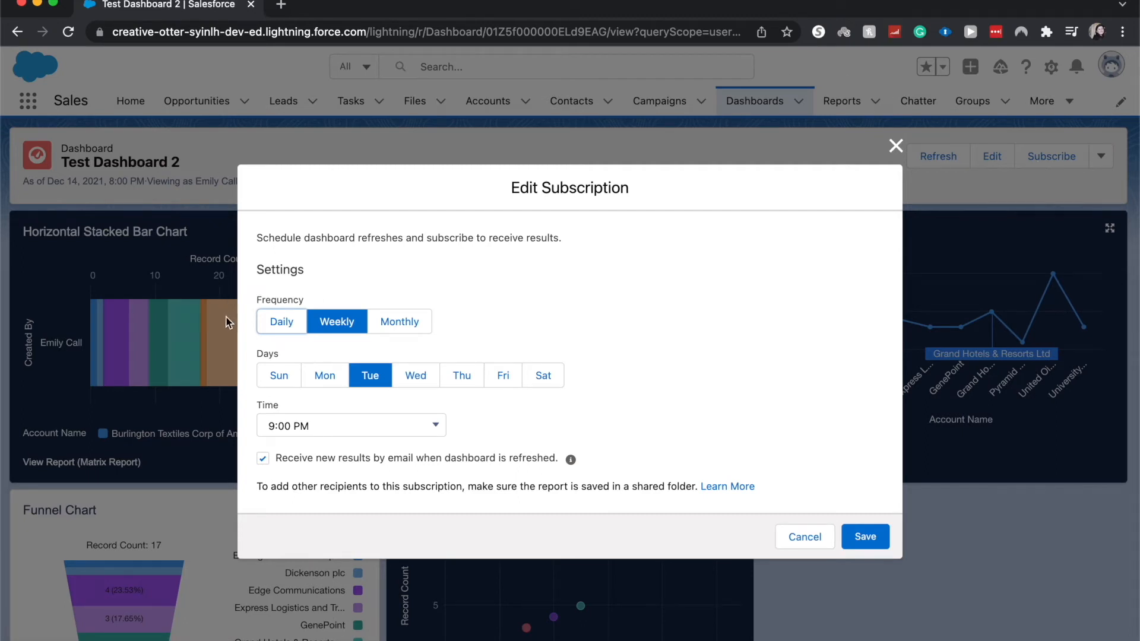
{"action": "left_click", "coordinate": [399, 321]}
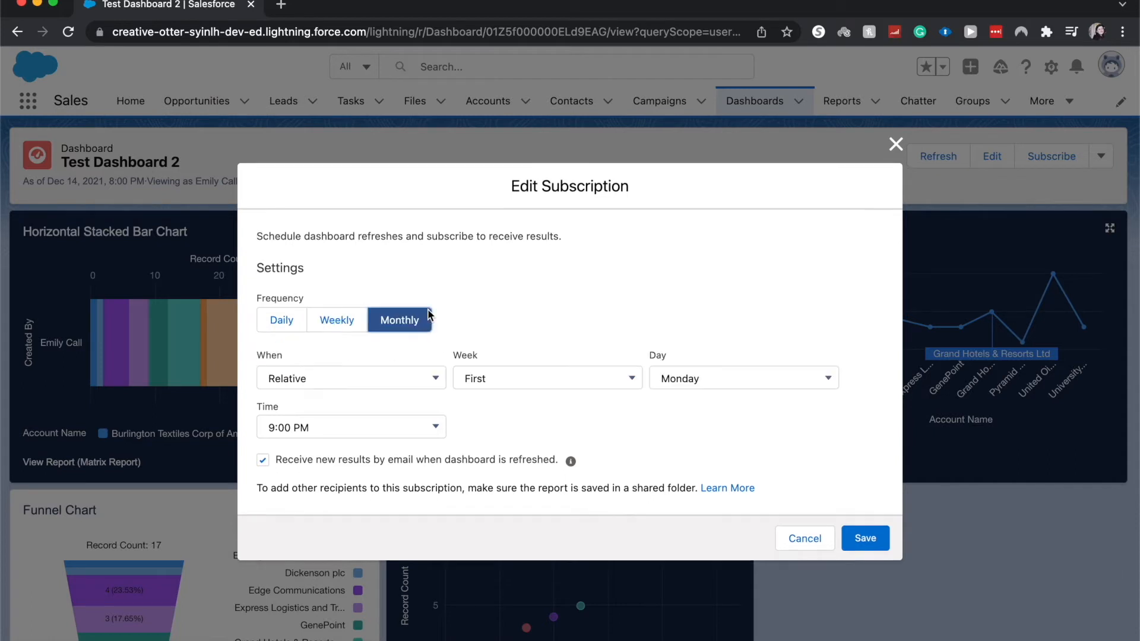
{"action": "mouse_move", "coordinate": [403, 409]}
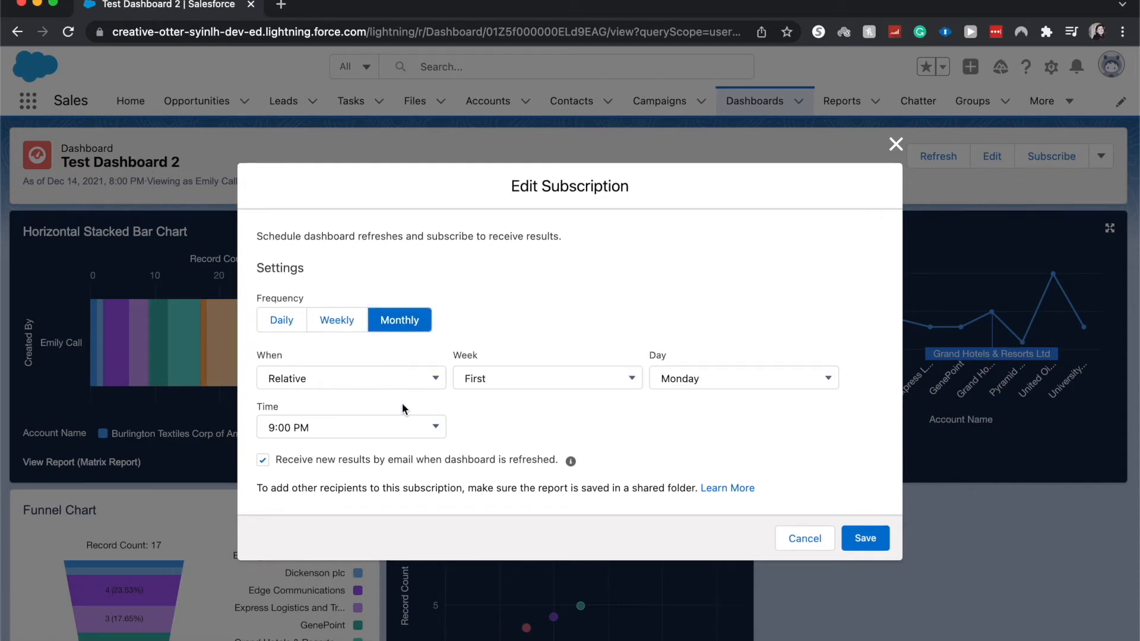
{"action": "left_click", "coordinate": [352, 379]}
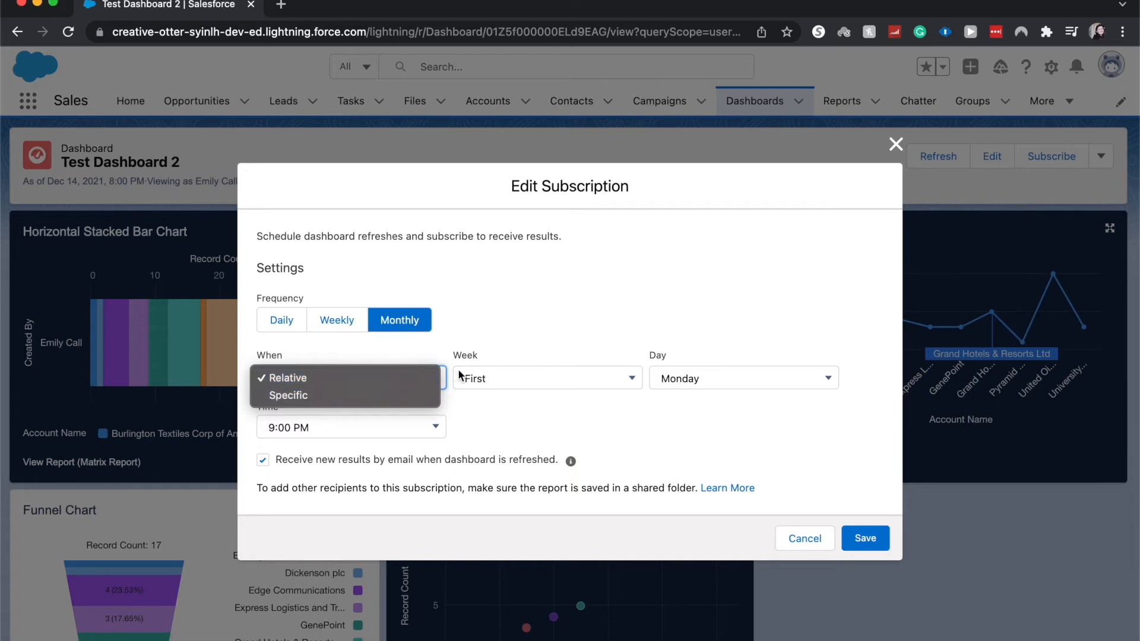
{"action": "left_click", "coordinate": [287, 379]}
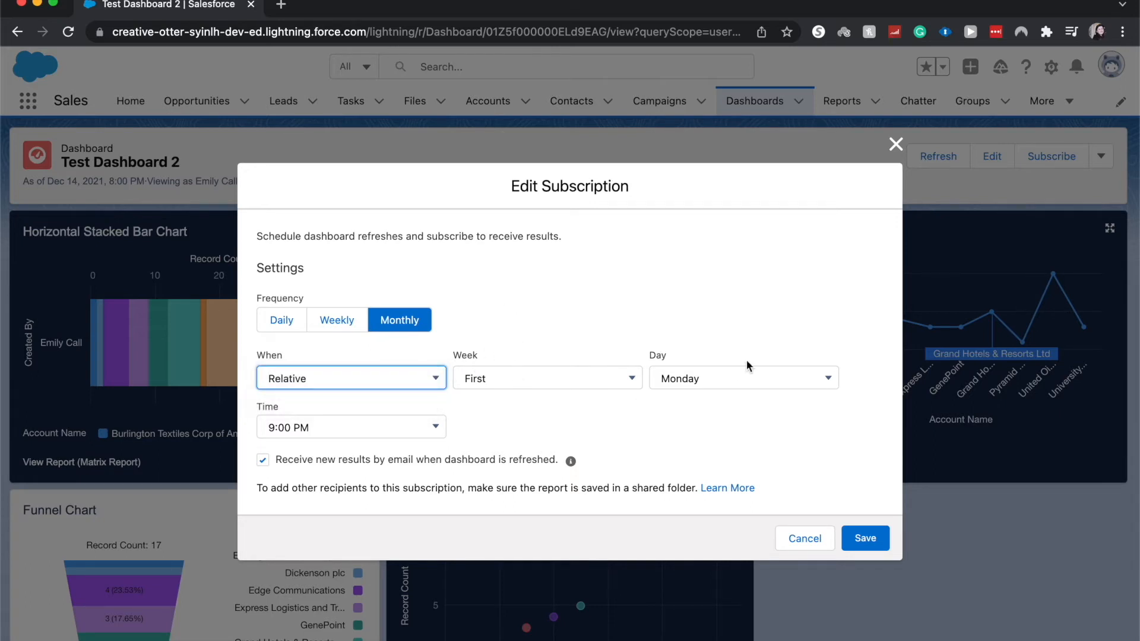
- Keep the monthly schedule on the First week and Monday as the day
{"action": "left_click", "coordinate": [547, 379]}
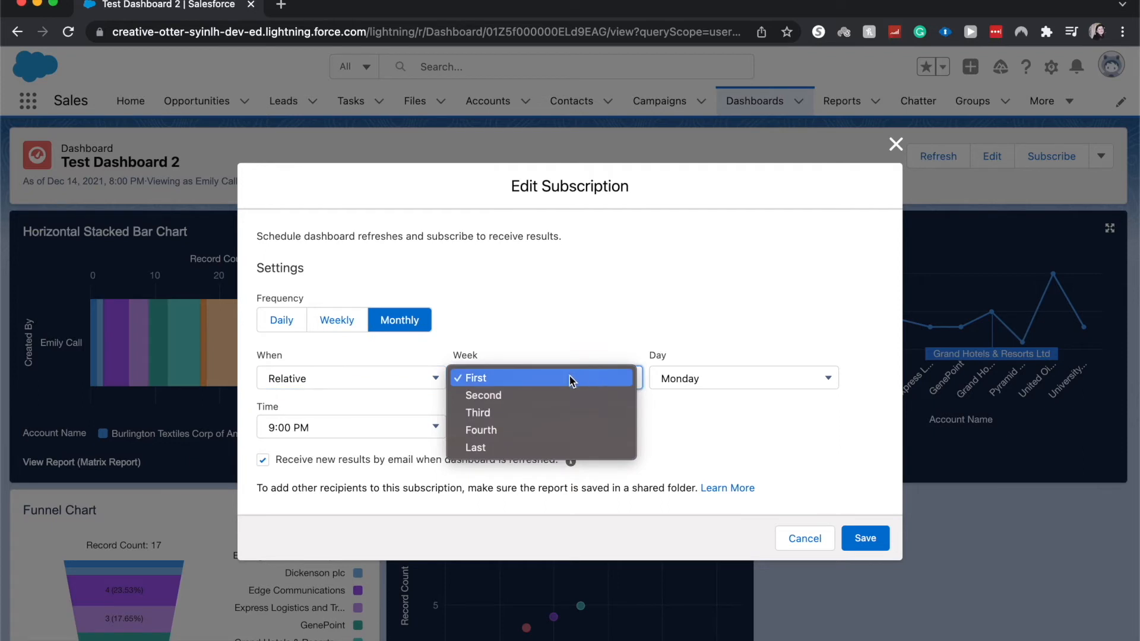
{"action": "mouse_move", "coordinate": [518, 415]}
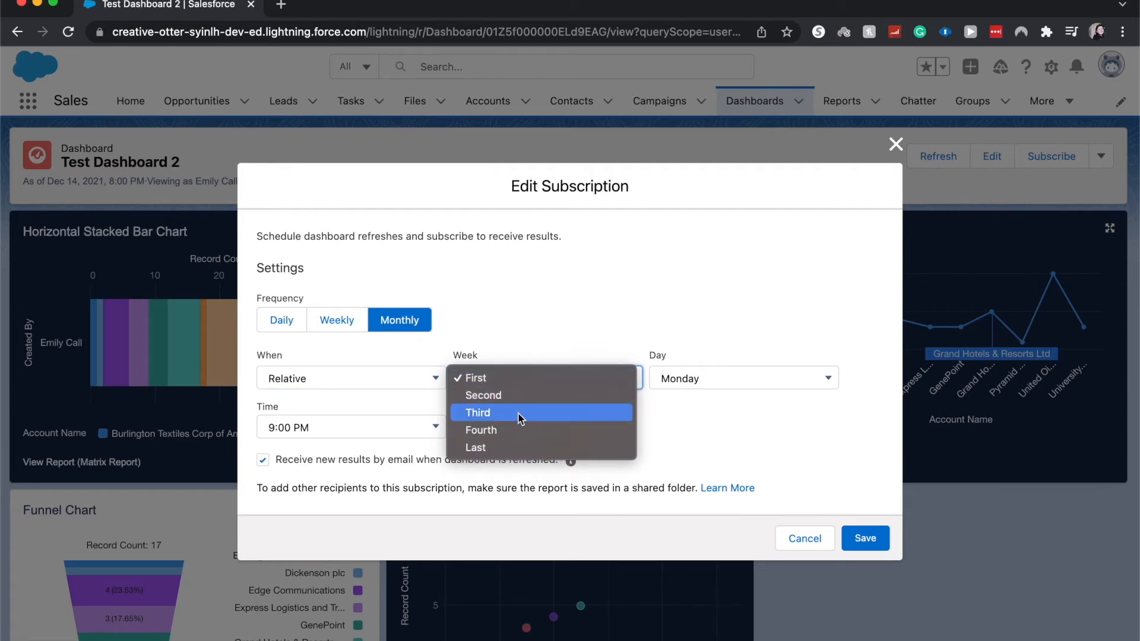
{"action": "mouse_move", "coordinate": [499, 386]}
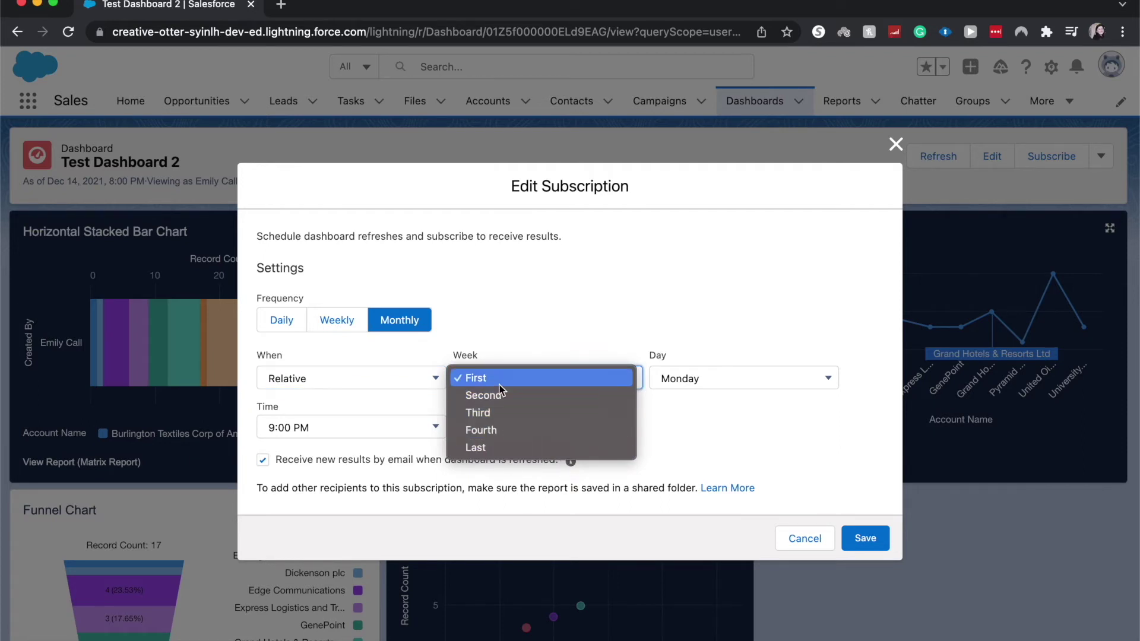
{"action": "left_click", "coordinate": [475, 379]}
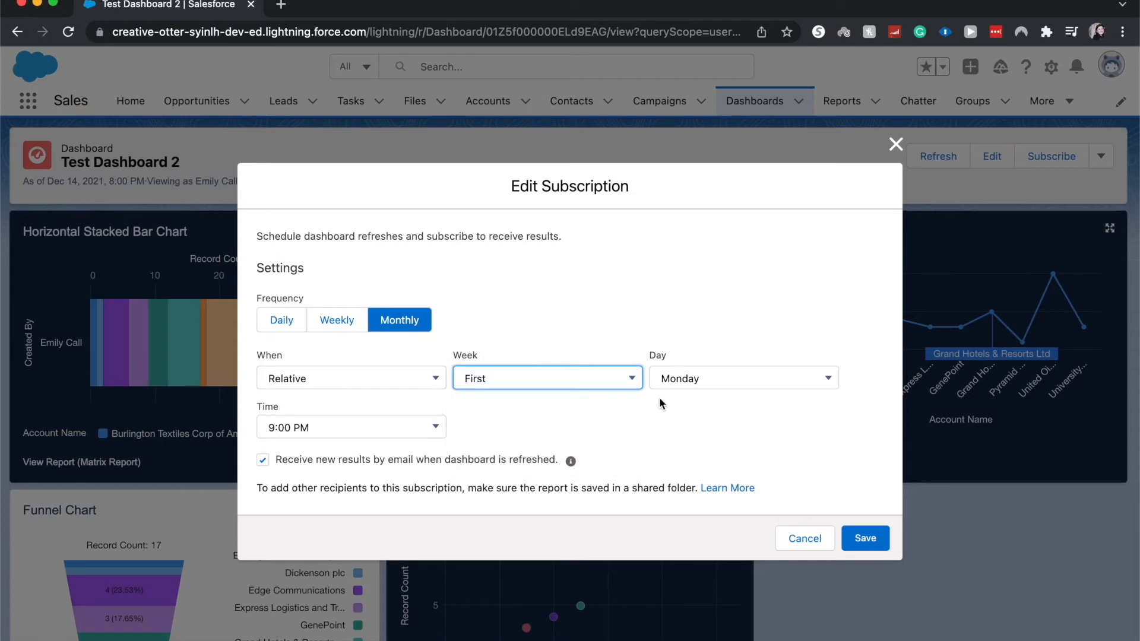
{"action": "left_click", "coordinate": [744, 379]}
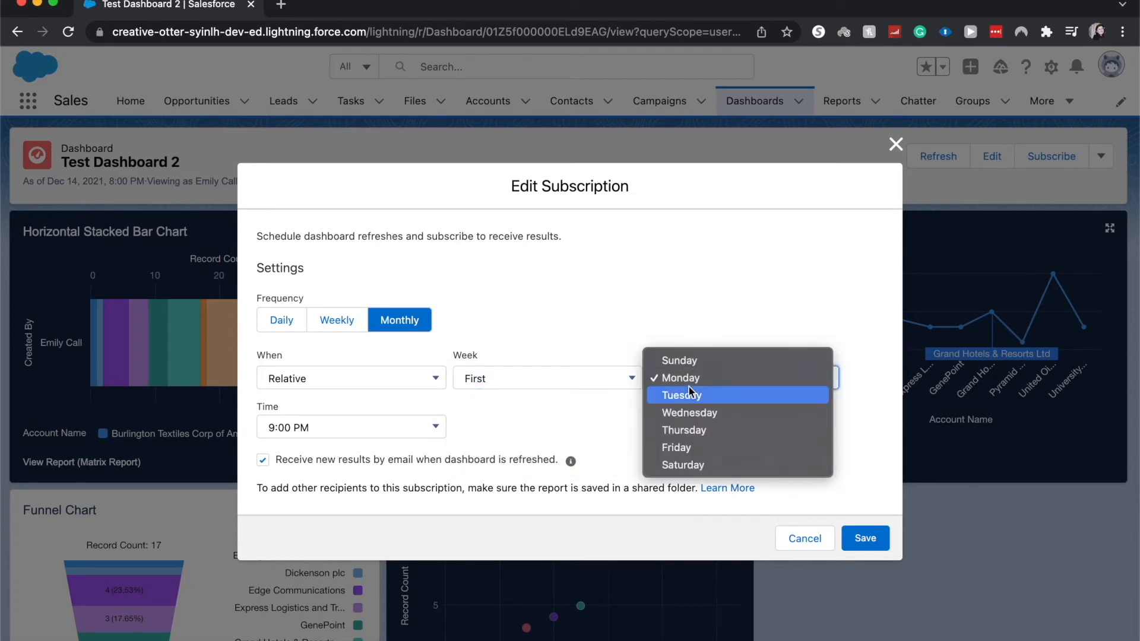
{"action": "mouse_move", "coordinate": [604, 409]}
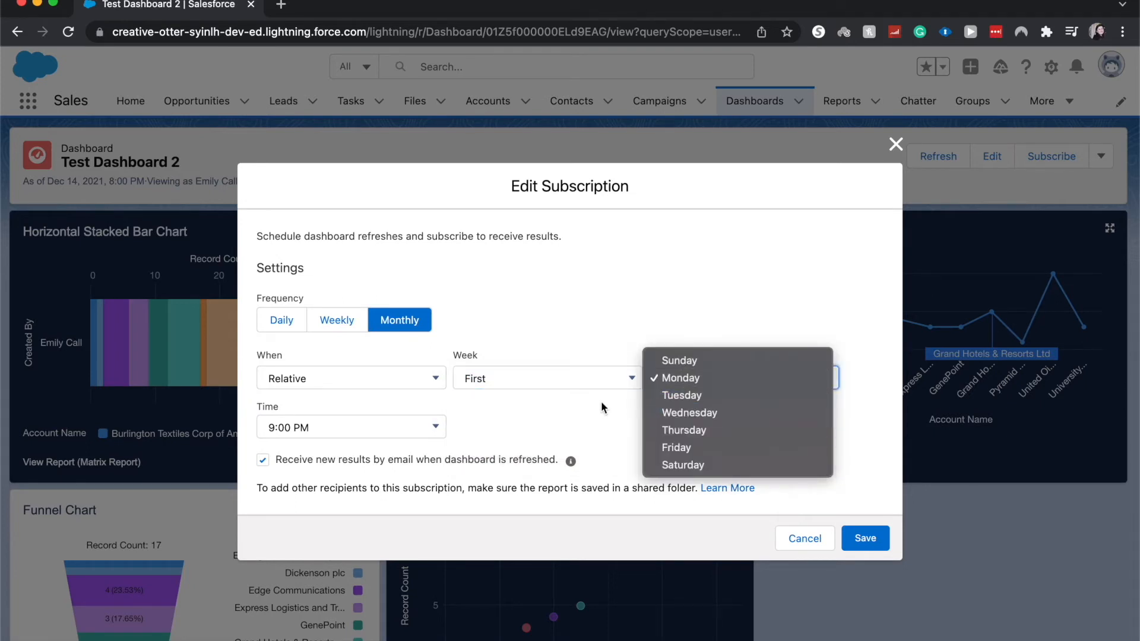
{"action": "left_click", "coordinate": [679, 378]}
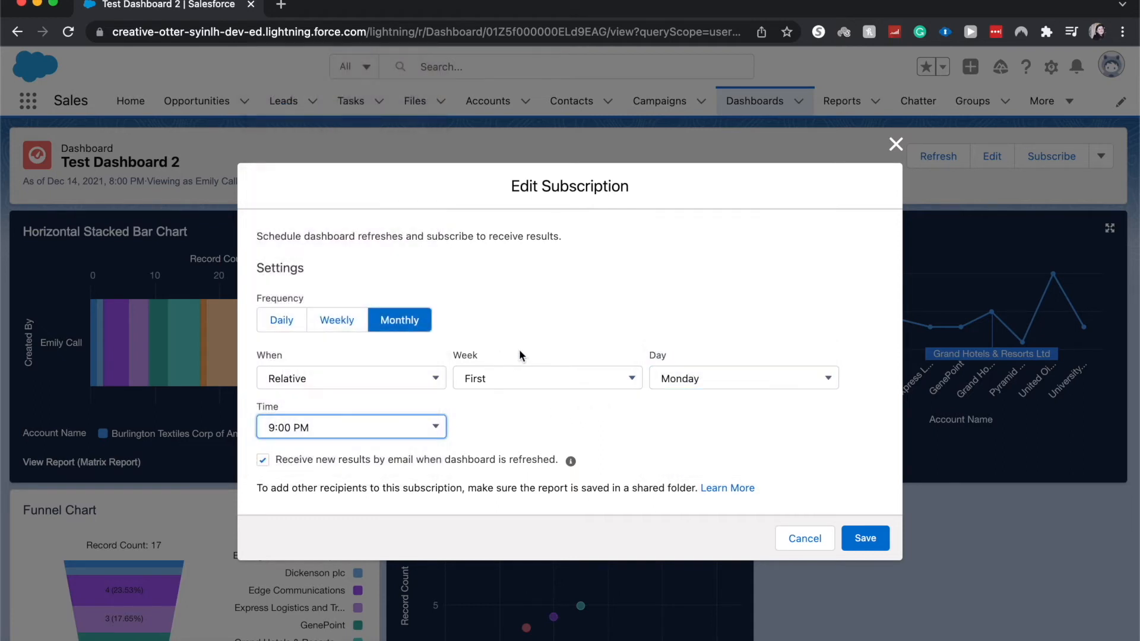
- Set the subscription send time to 7:00 AM, weekly on Monday
{"action": "left_click", "coordinate": [337, 321]}
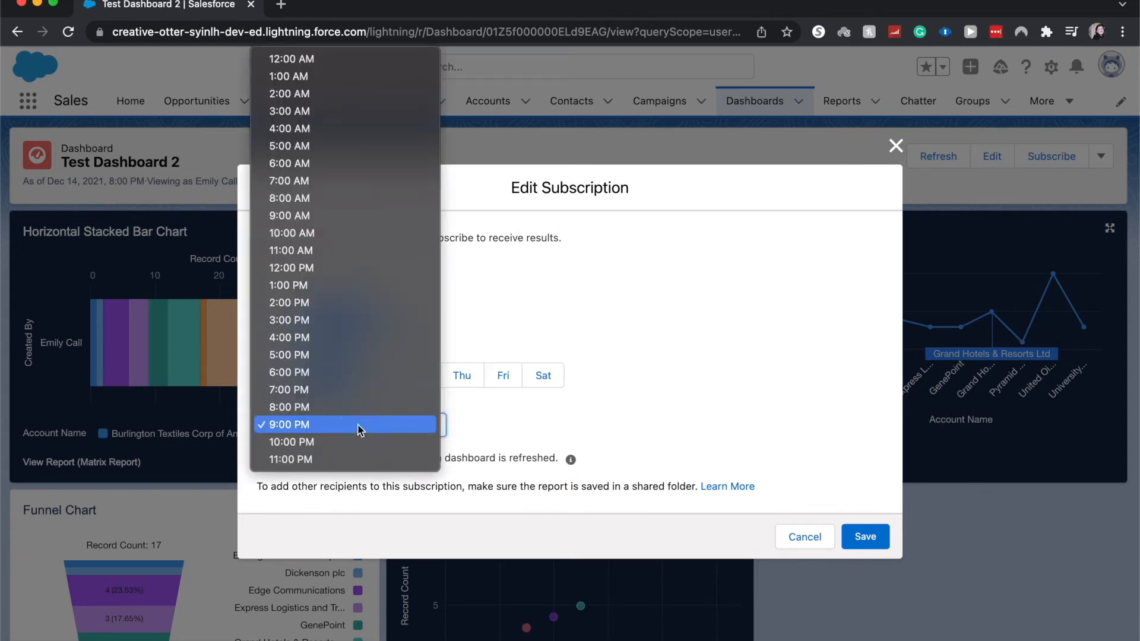
{"action": "mouse_move", "coordinate": [295, 189]}
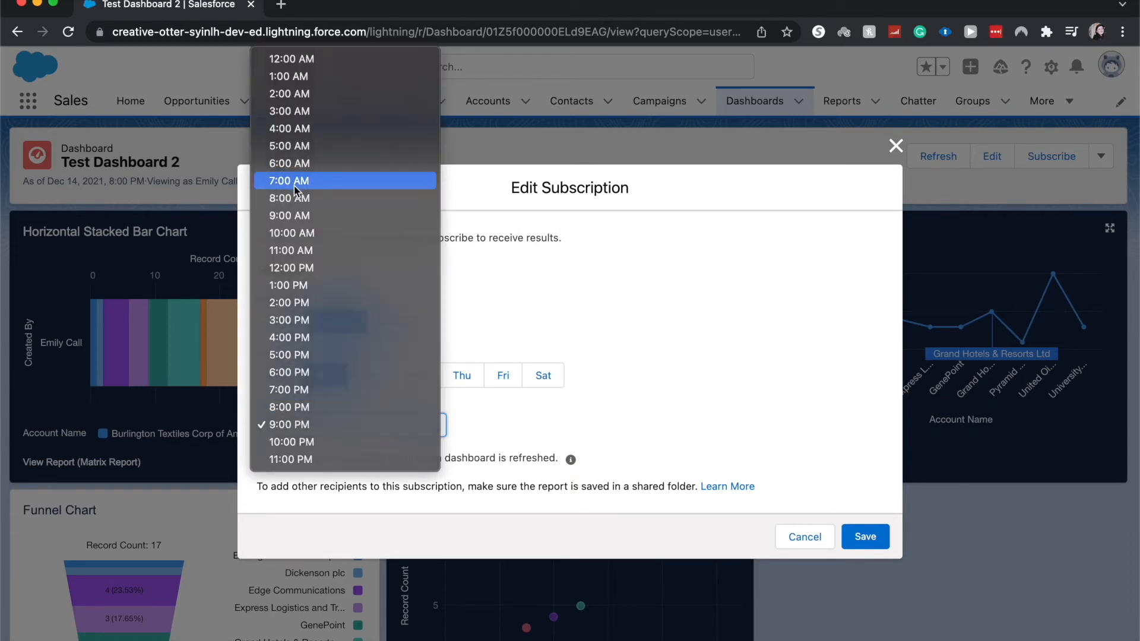
{"action": "left_click", "coordinate": [289, 181]}
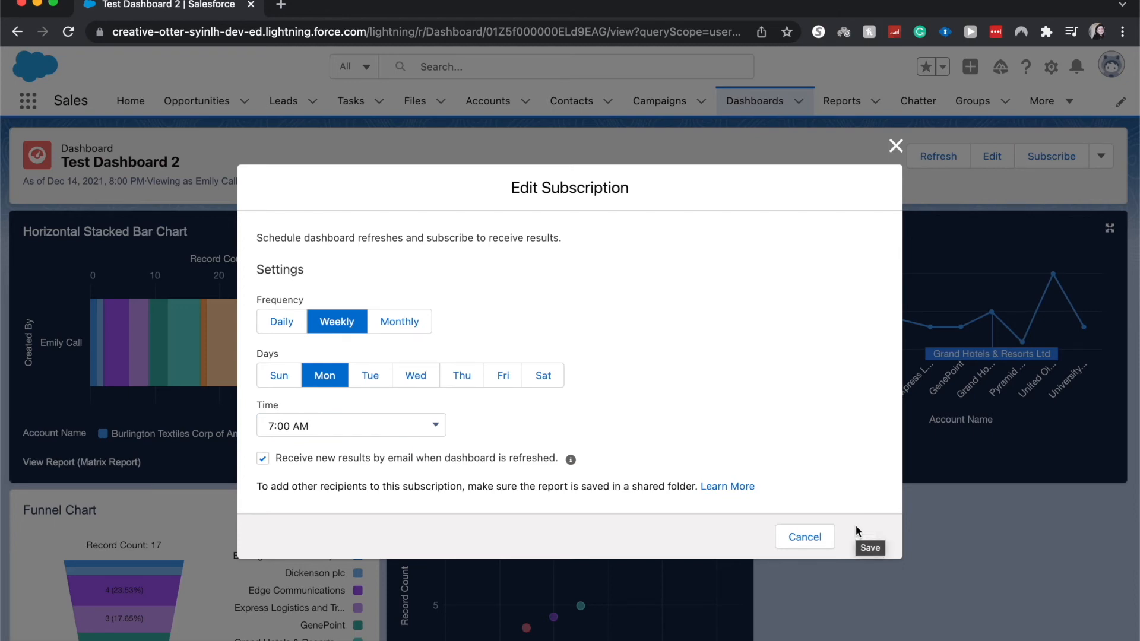
- Save the weekly Monday 7:00 AM subscription and dismiss the success toast
{"action": "left_click", "coordinate": [869, 549]}
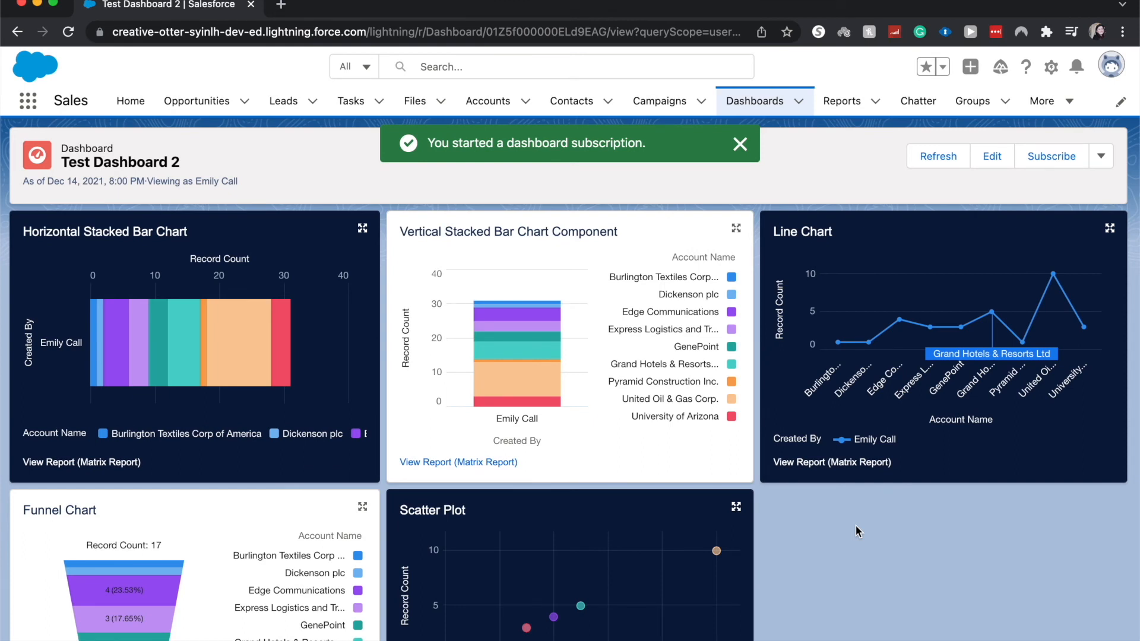
{"action": "left_click", "coordinate": [741, 144]}
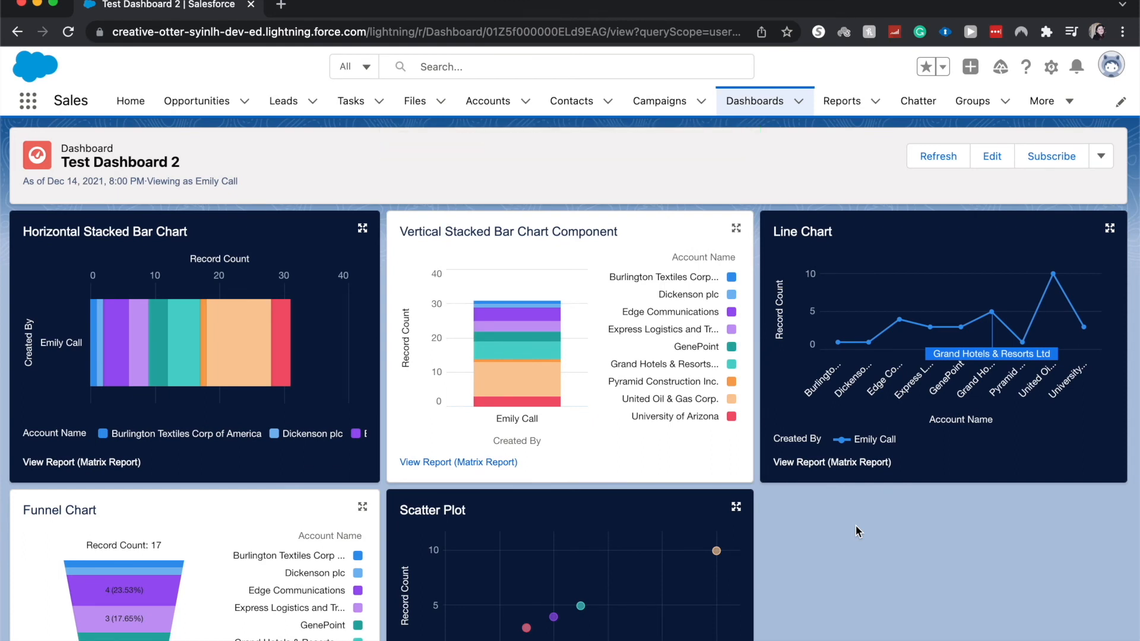